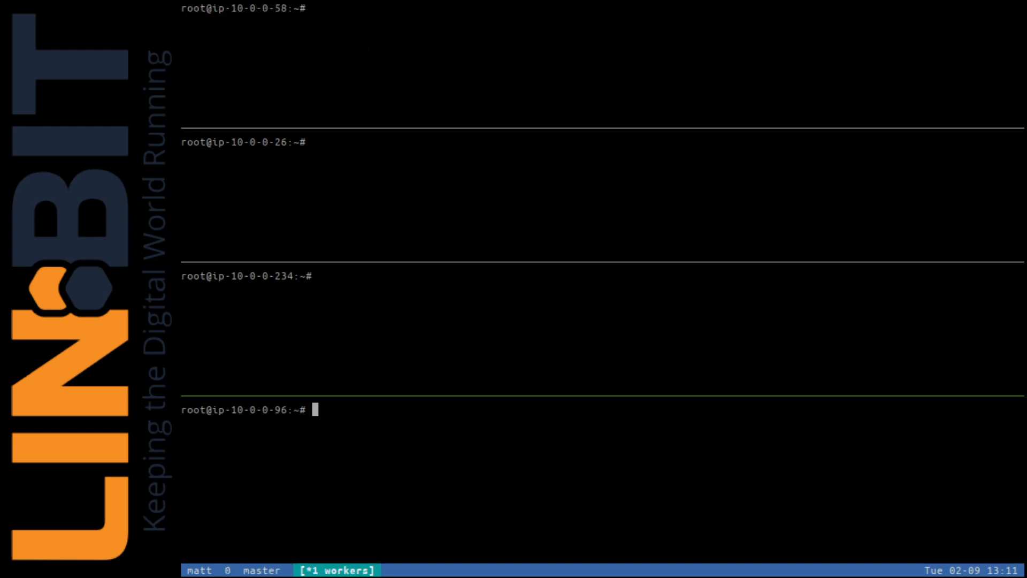
pyautogui.write('echo o >')
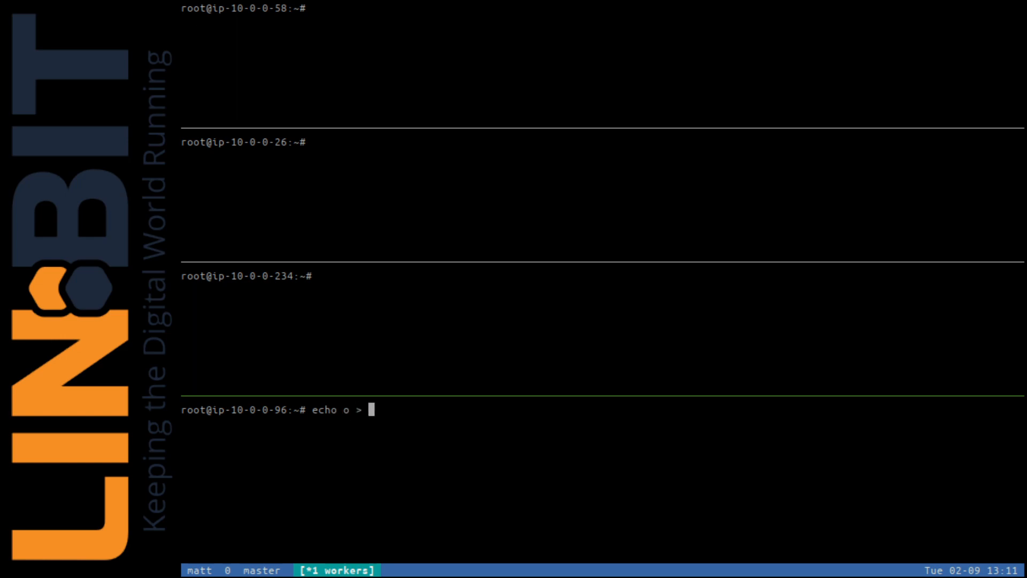
pyautogui.write('/proc/sy')
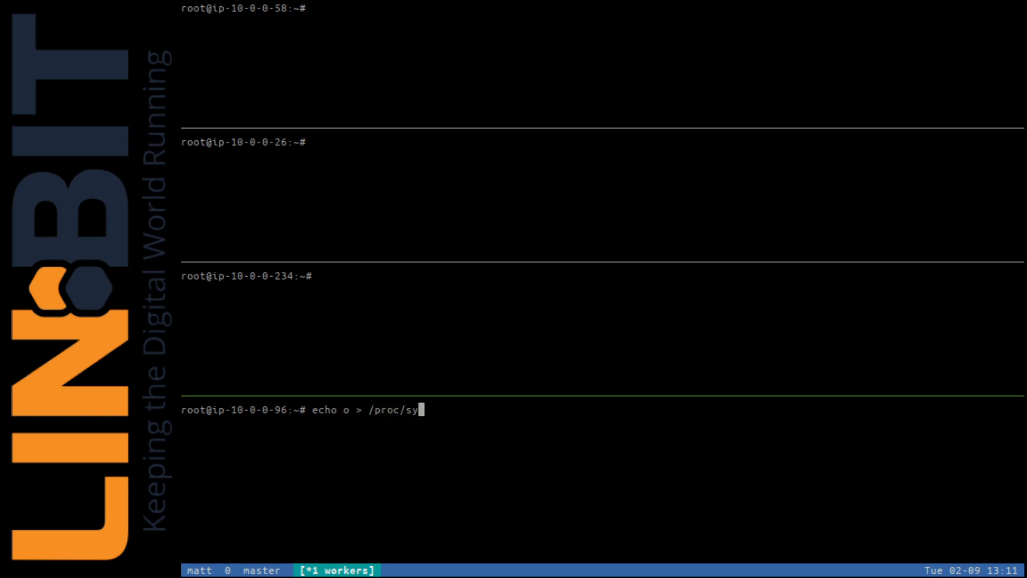
pyautogui.write('srq-trigger')
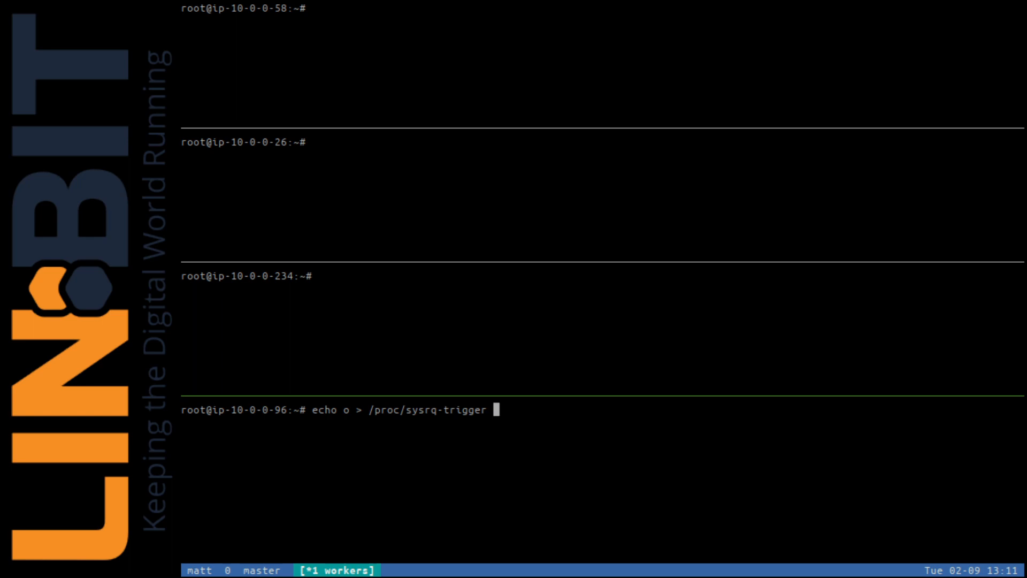